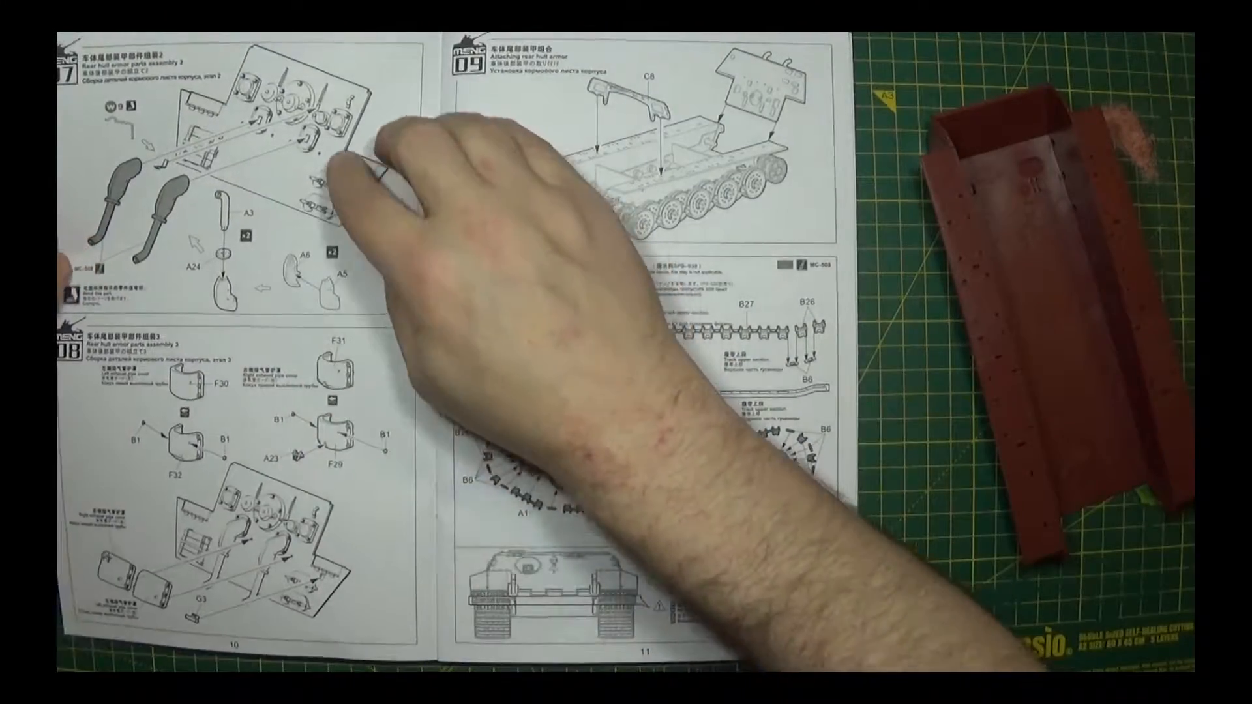
mouse_move(359, 440)
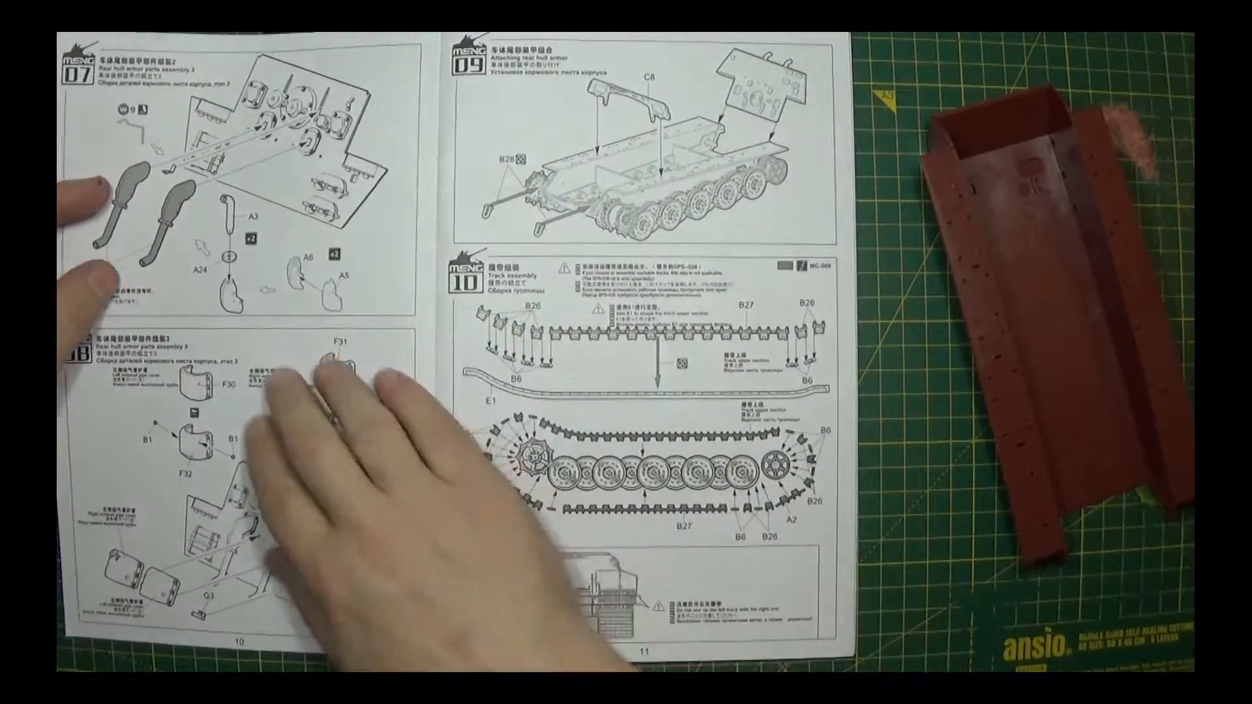